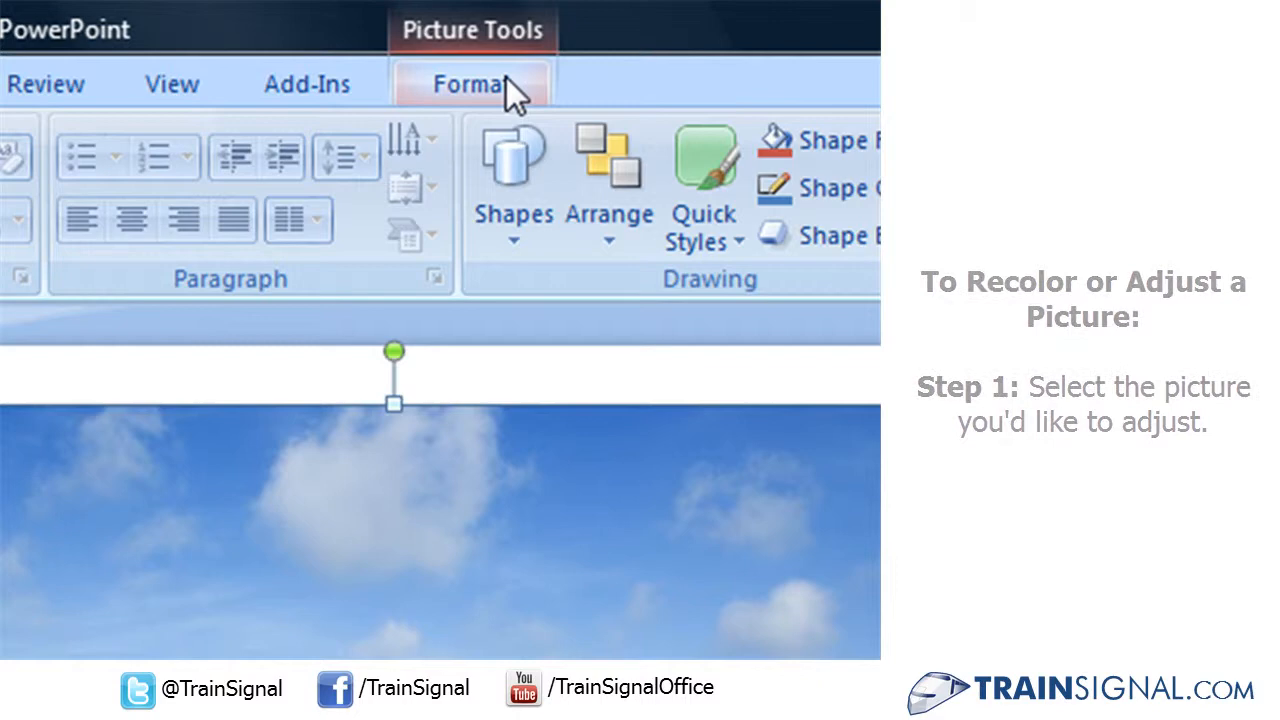
- Show the Picture Tools Format commands with the Adjust group for the beach photo
left_click(472, 84)
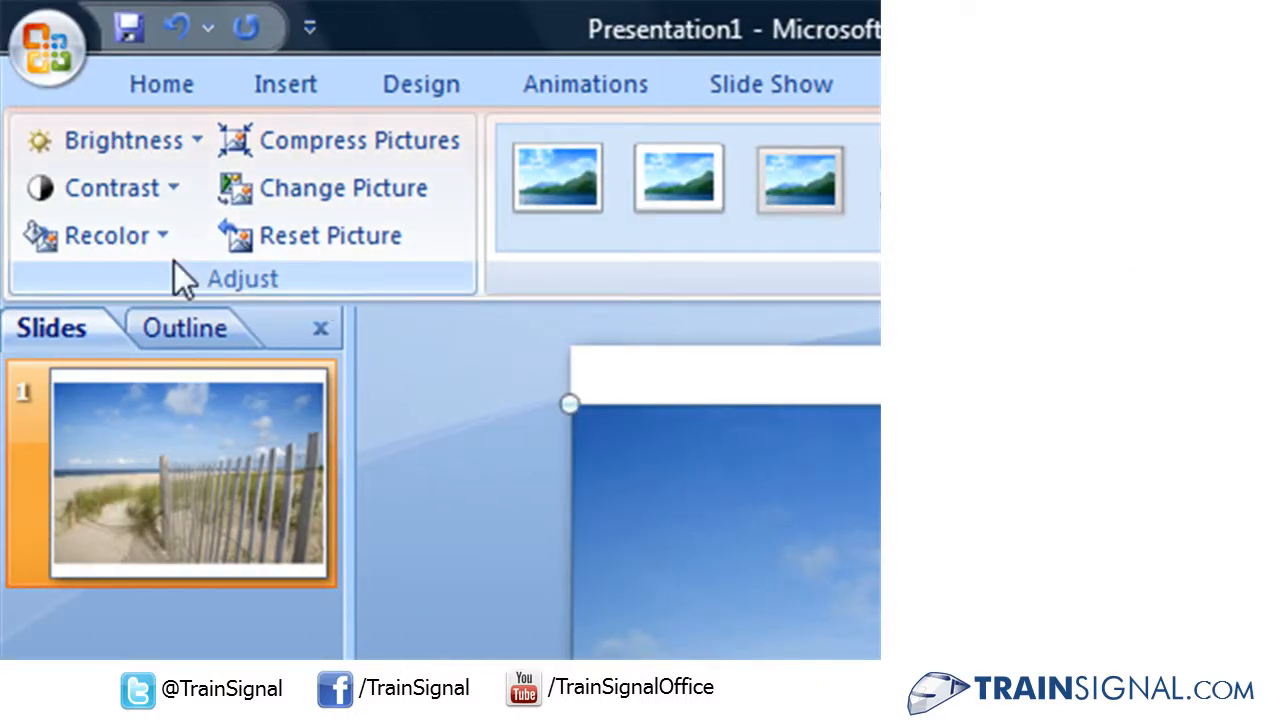
mouse_move(96, 236)
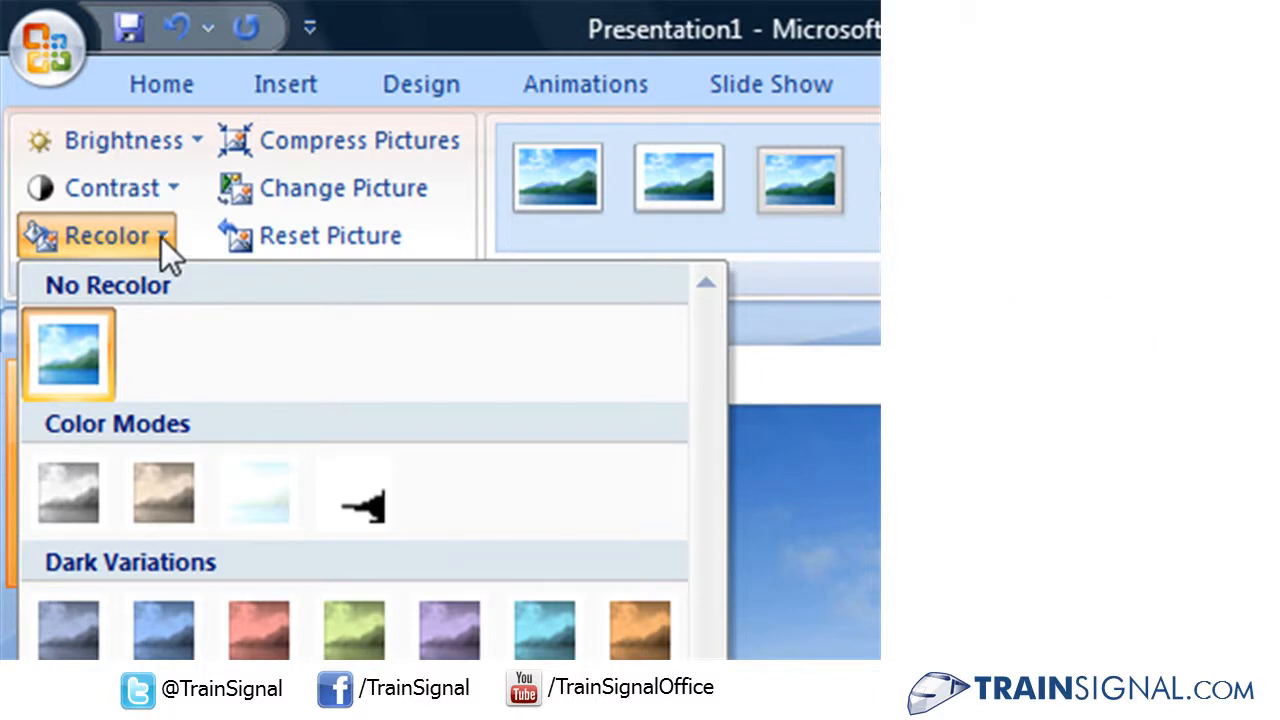
mouse_move(68, 492)
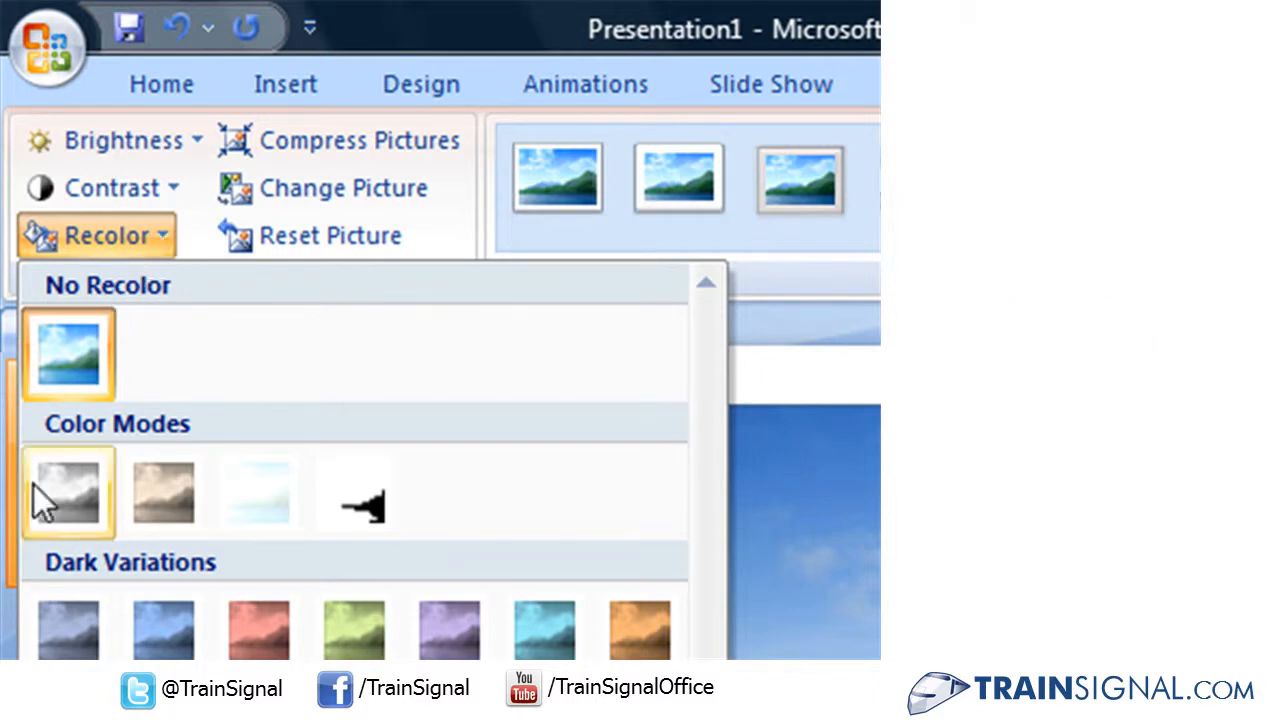
mouse_move(64, 500)
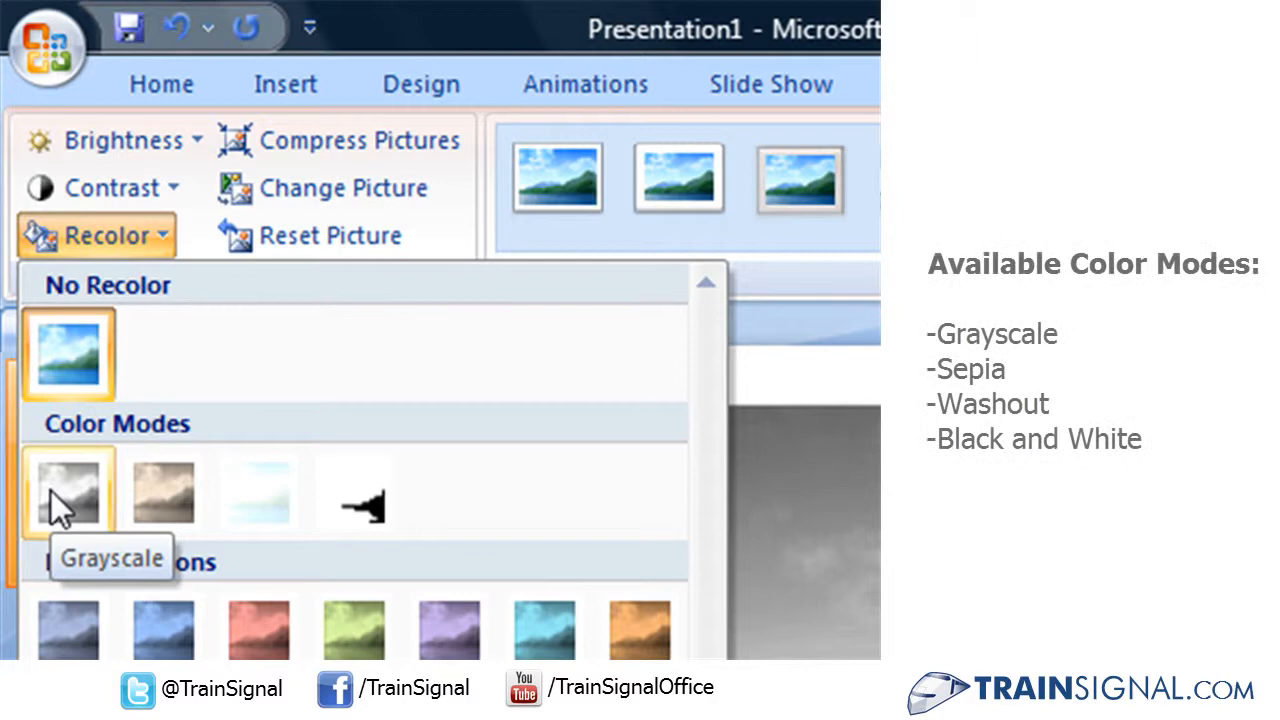
mouse_move(352, 486)
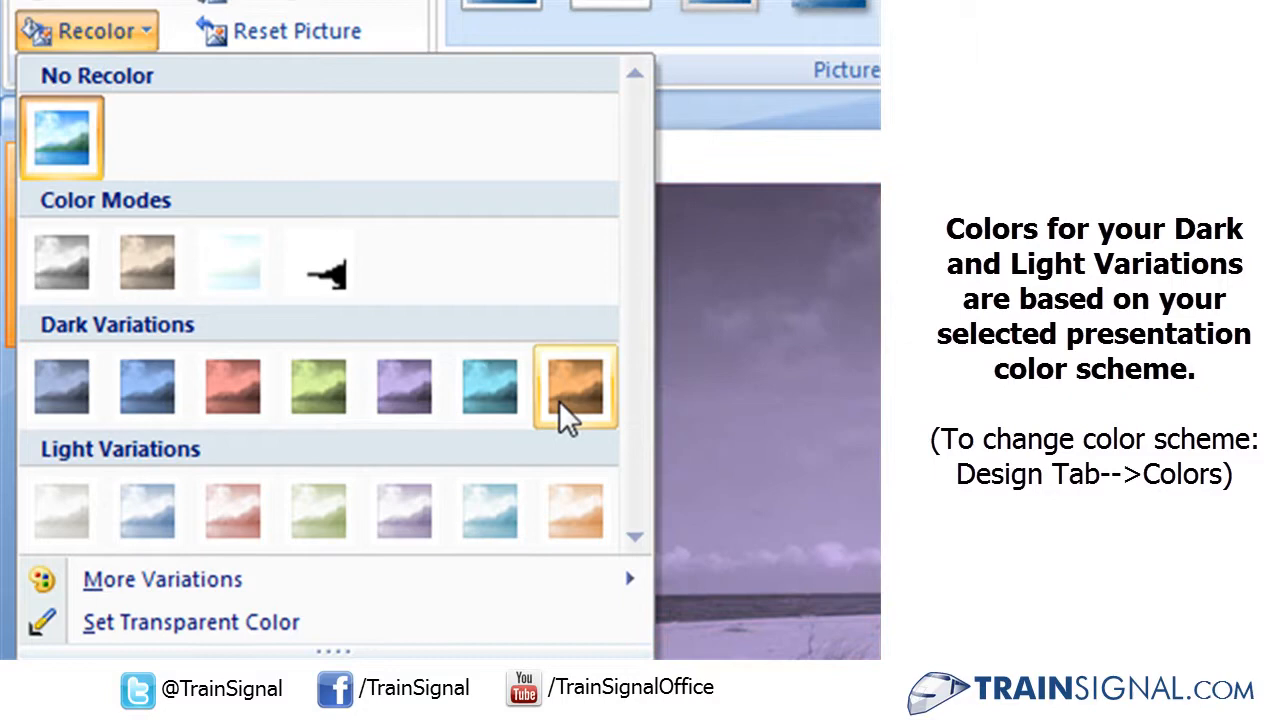
- Tint the beach photo with the last Dark Variations swatch (dark orange)
left_click(572, 384)
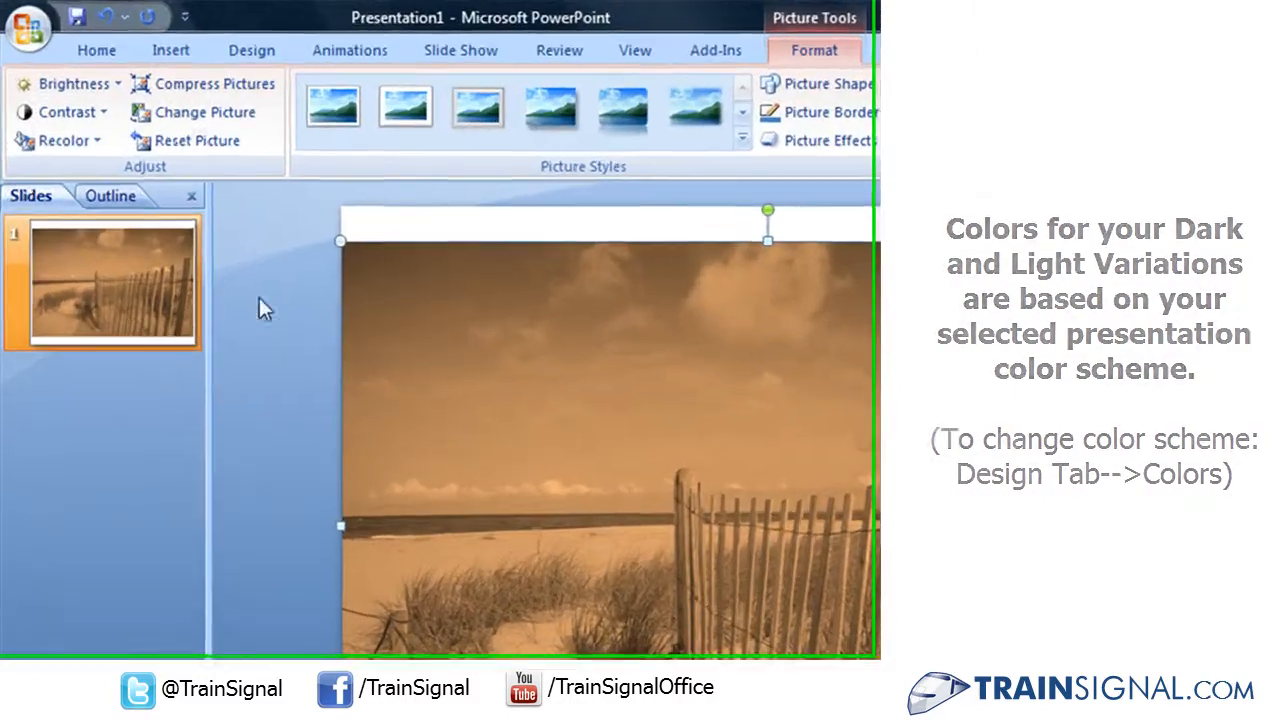
mouse_move(64, 112)
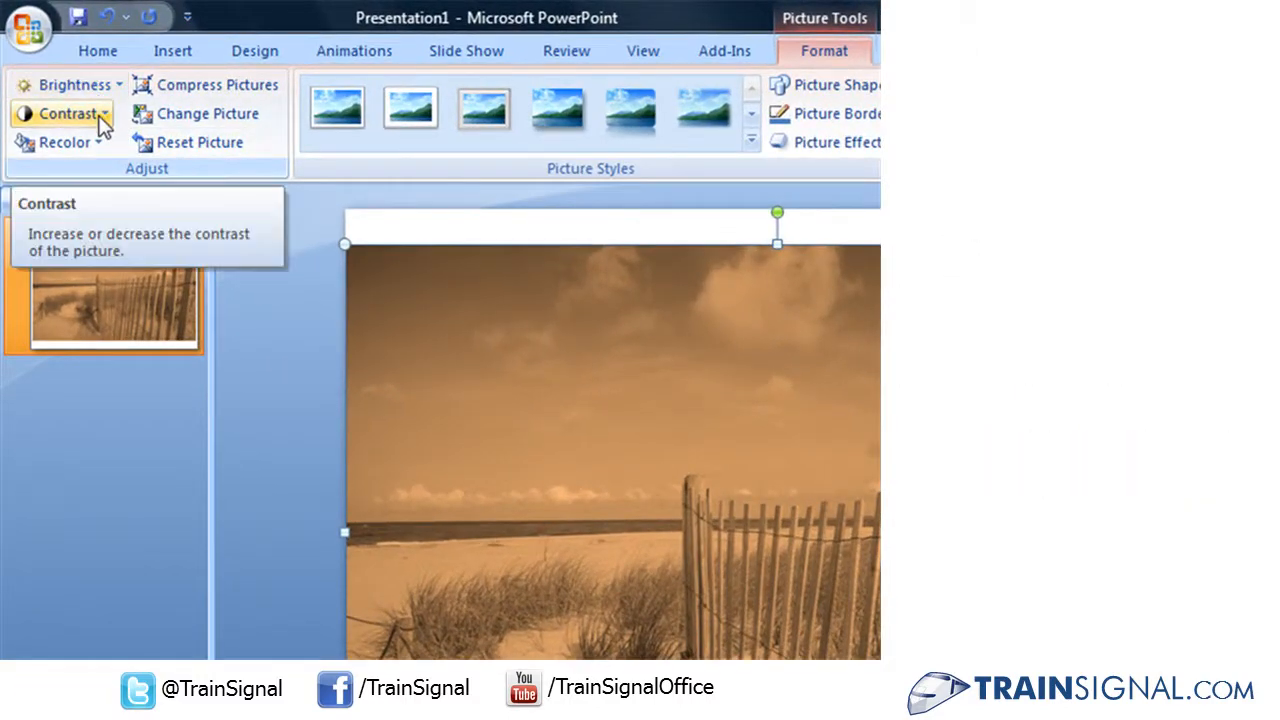
mouse_move(70, 84)
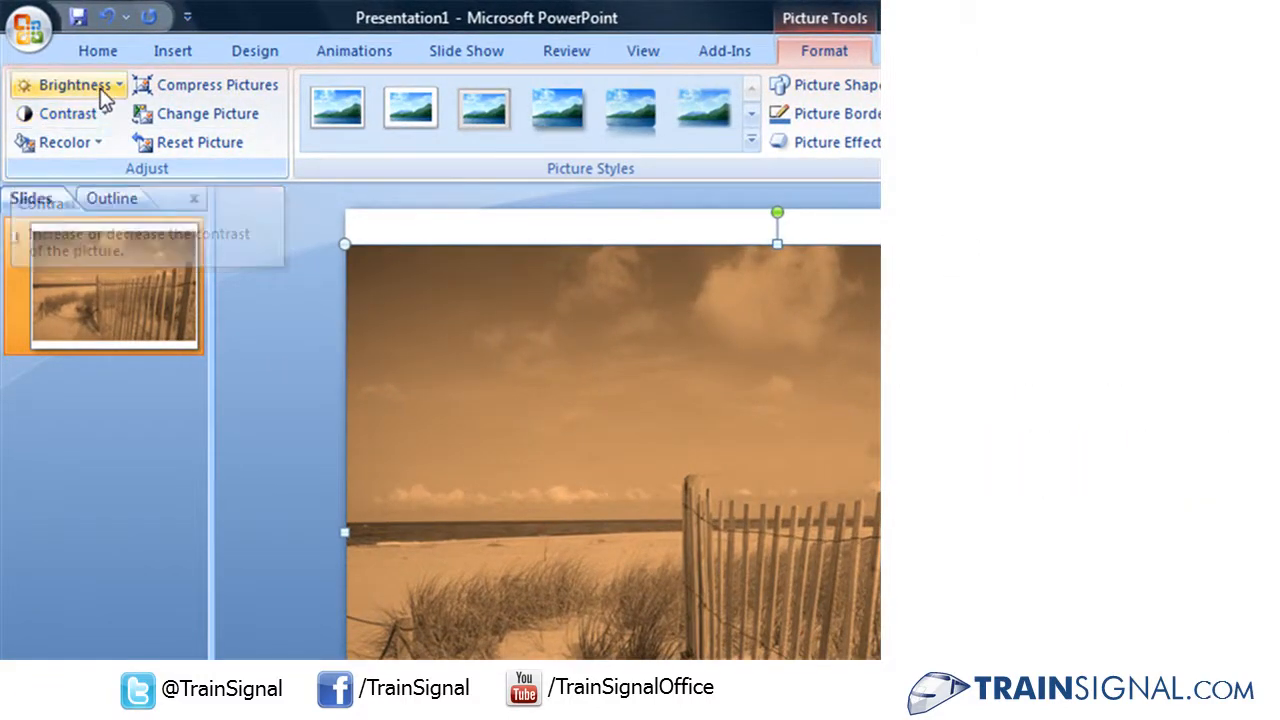
- Show the Brightness percentage choices for the tinted photo, still at normal
left_click(70, 84)
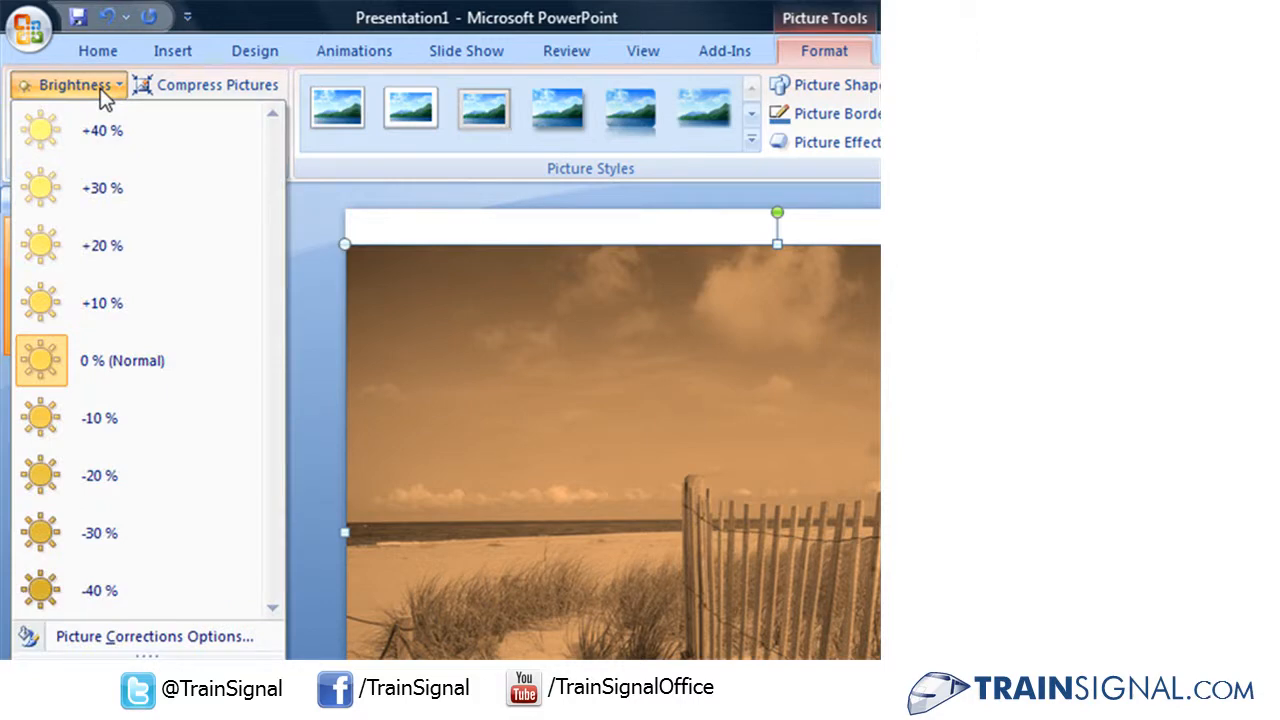
mouse_move(90, 188)
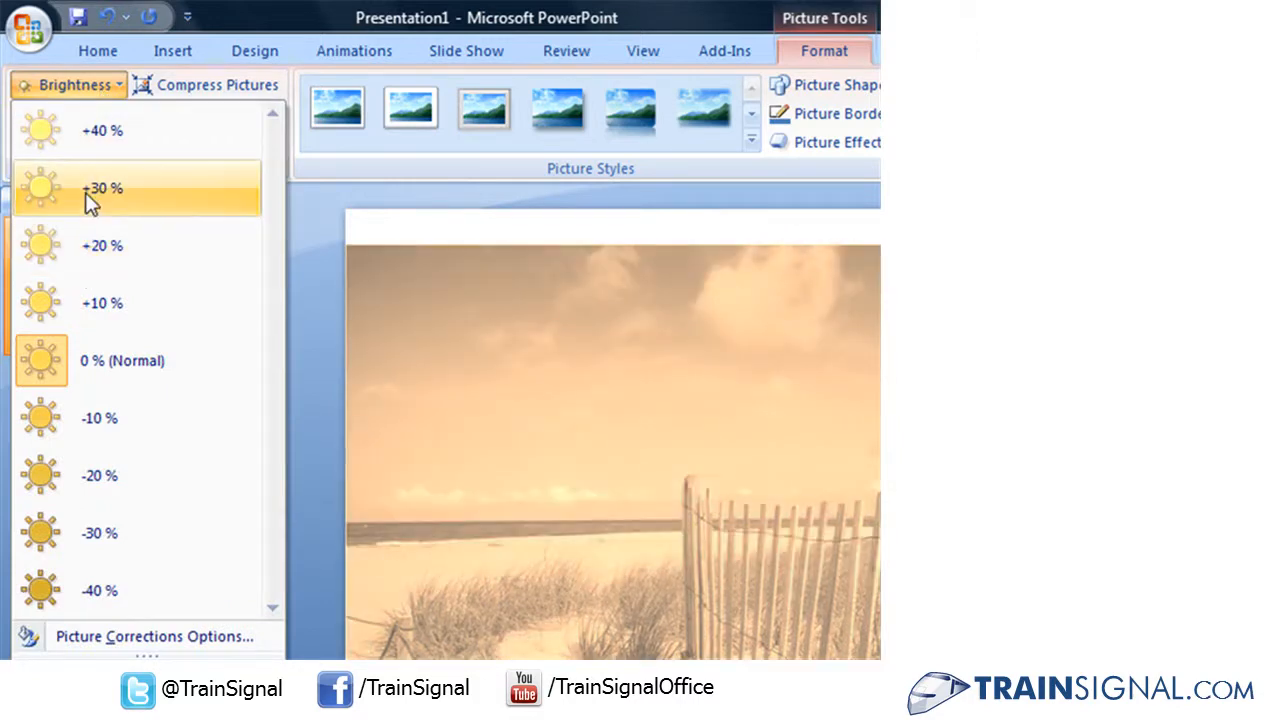
mouse_move(100, 418)
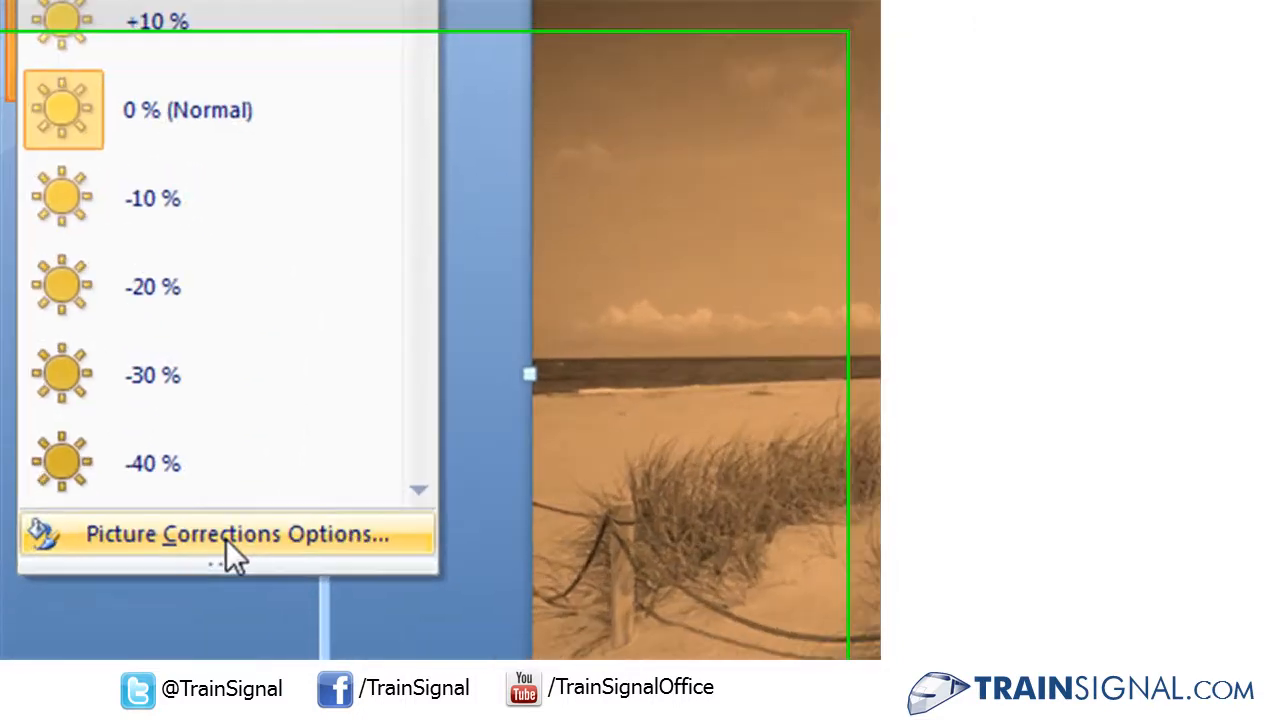
- Bring up Picture Corrections Options to set brightness 53% and contrast -24%
left_click(236, 532)
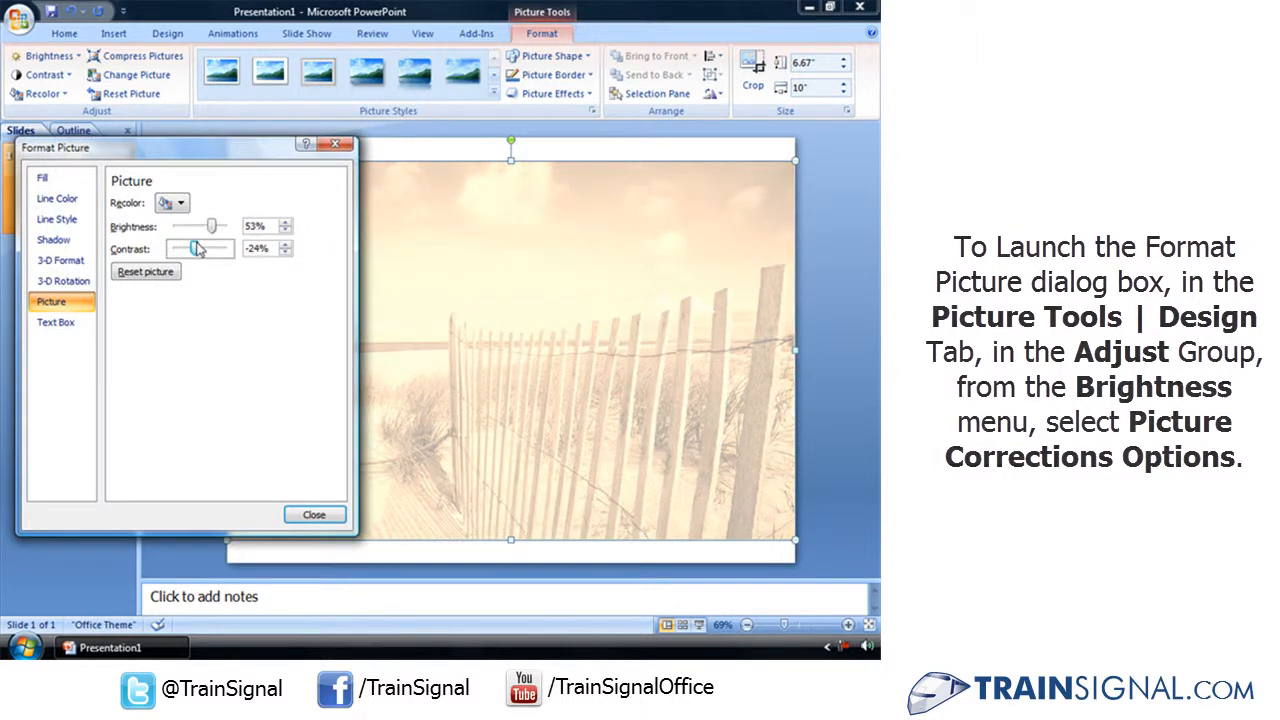
- Reset the photo to its original colours with brightness and contrast at 0%
left_click(184, 204)
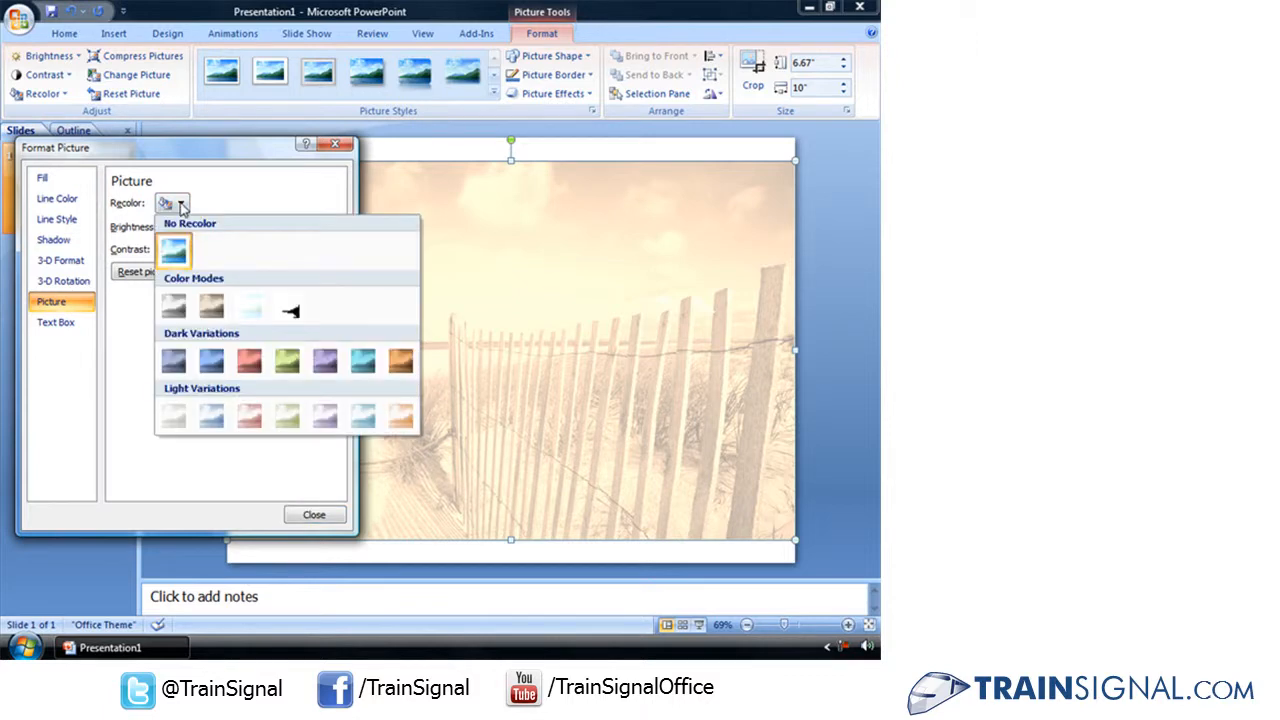
left_click(170, 202)
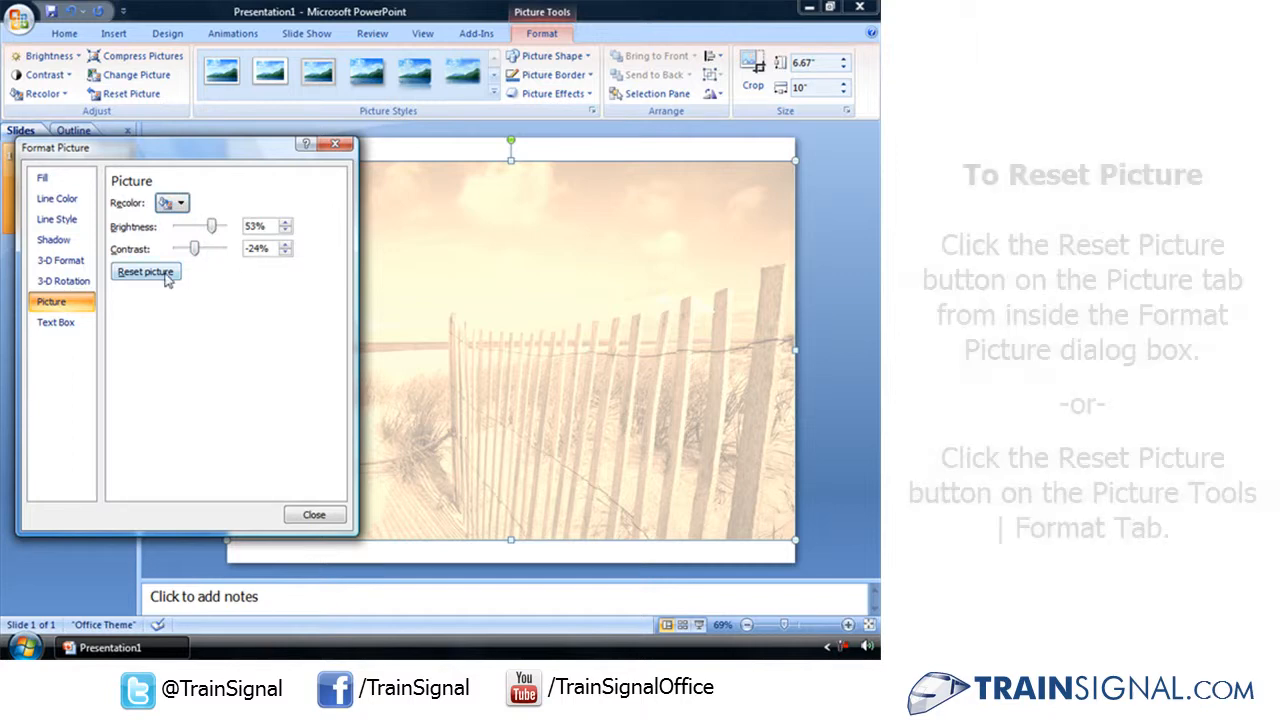
left_click(146, 272)
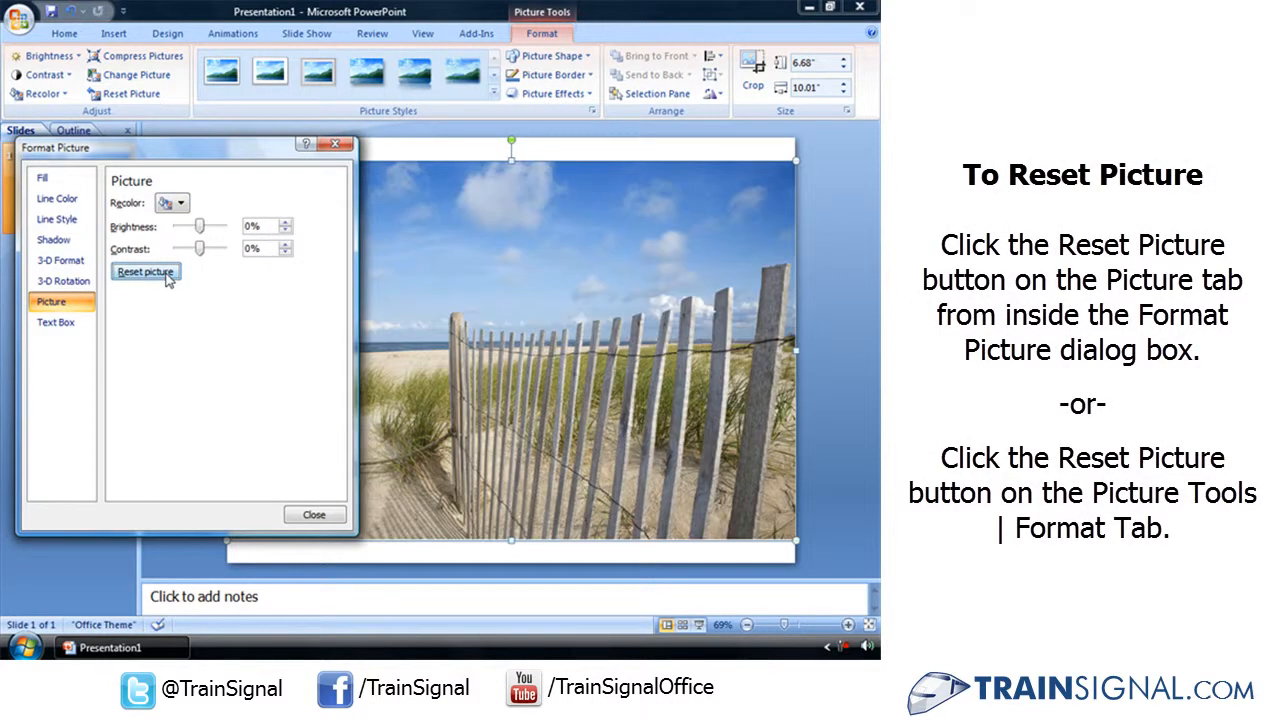